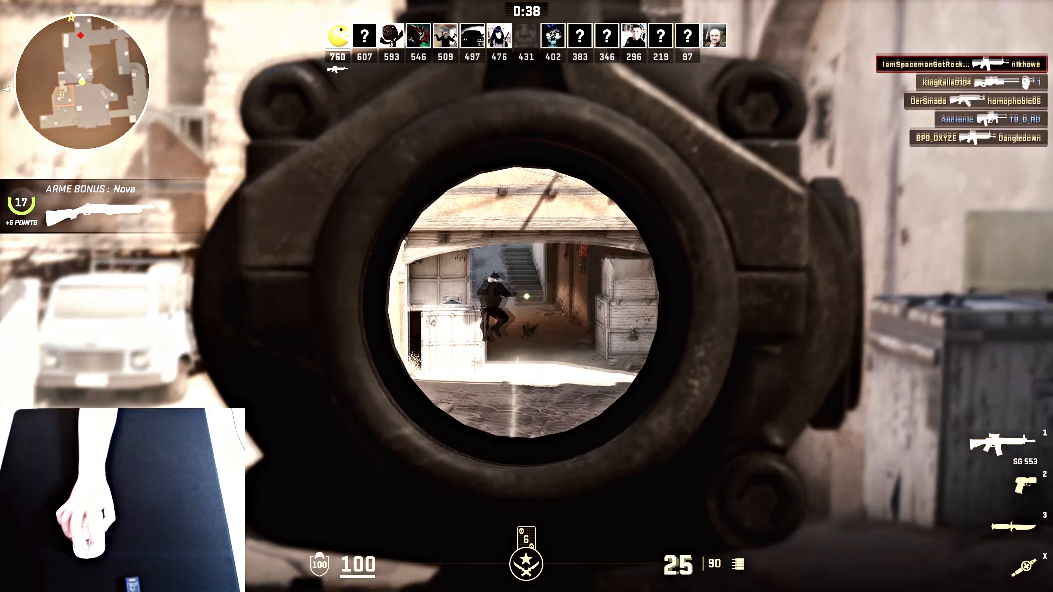
- Shoot the enemy on the stairs and the one in the scope
click(526, 296)
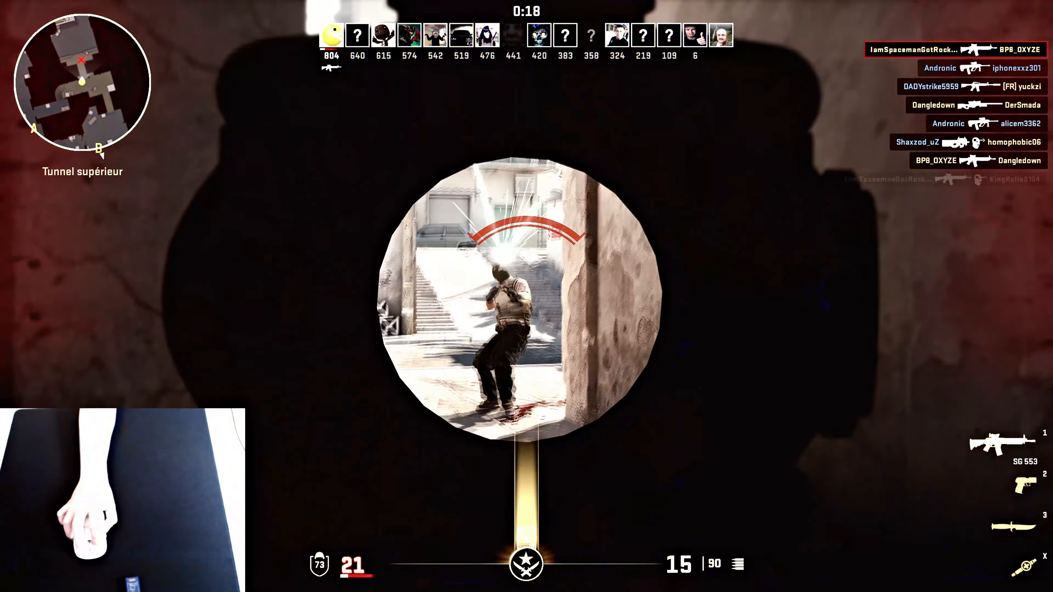
click(526, 296)
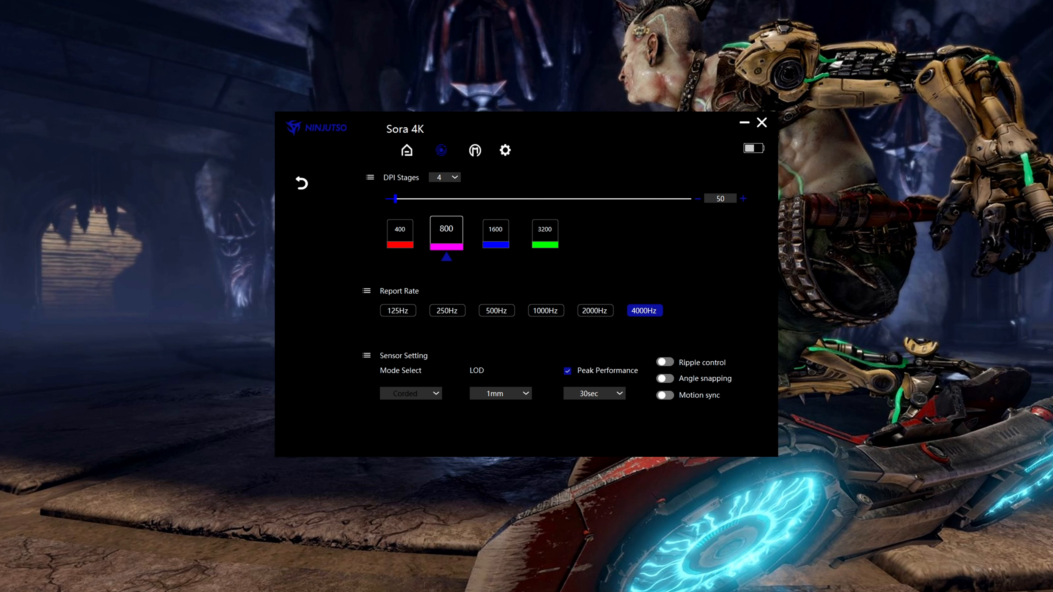
- Switch the report rate to 1000Hz, then settle on 2000Hz
click(545, 310)
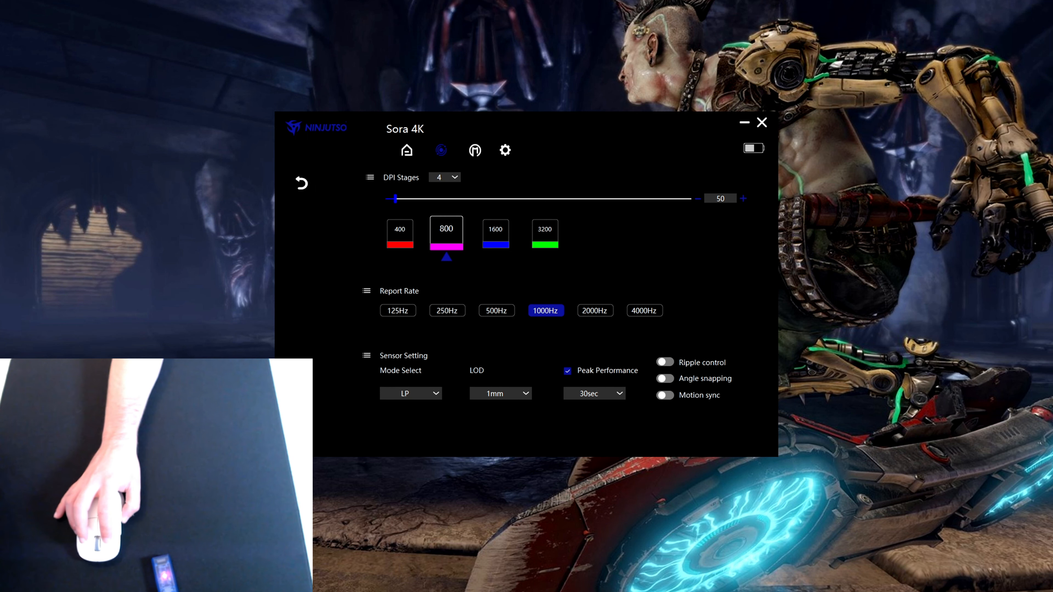
click(594, 310)
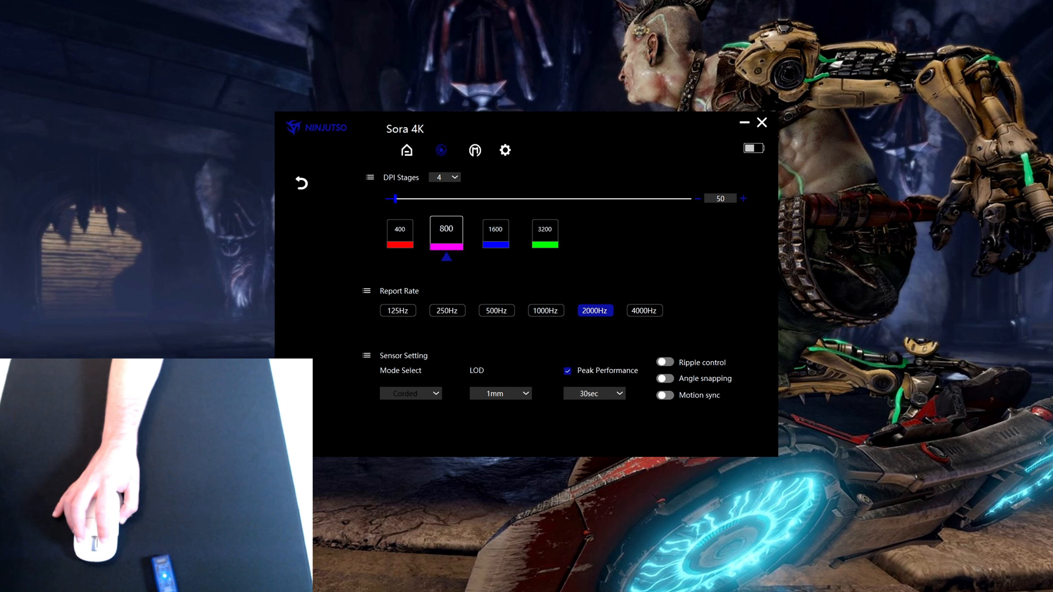